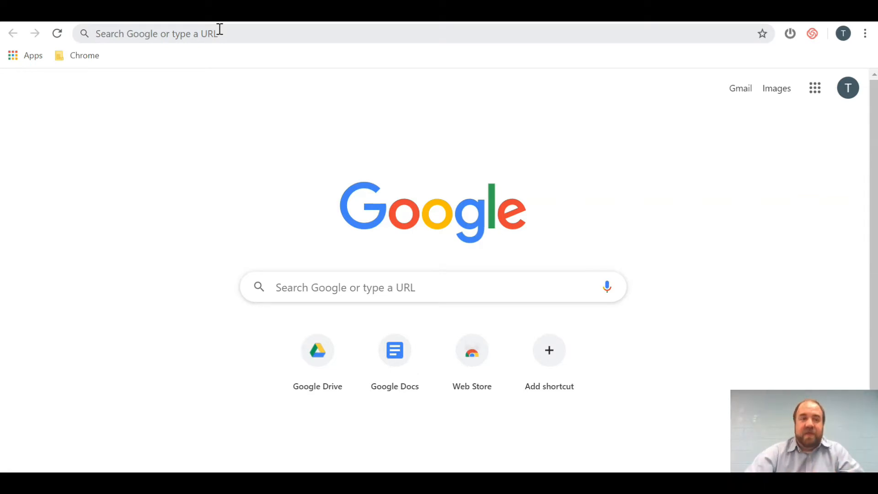
Step: Open drive.google.com in Chrome and bring up the Drive settings gear menu
{"action": "left_click", "coordinate": [194, 33]}
{"action": "type", "text": "drive"}
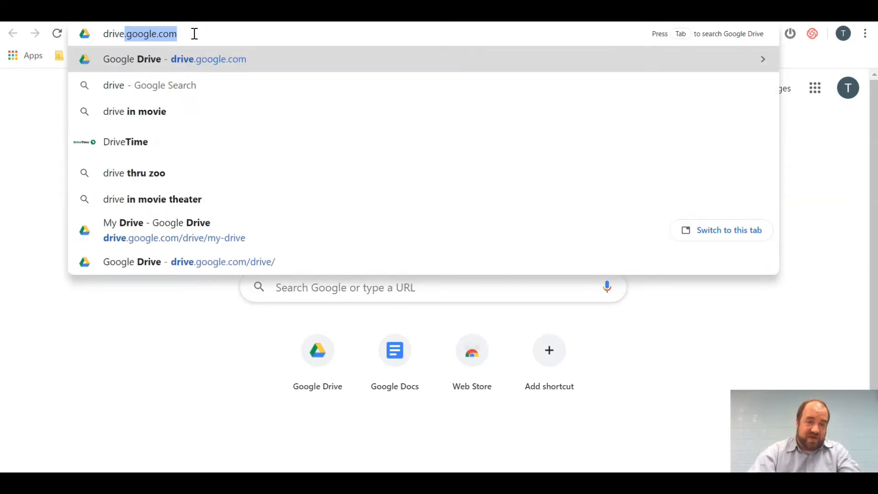
{"action": "left_click", "coordinate": [189, 262]}
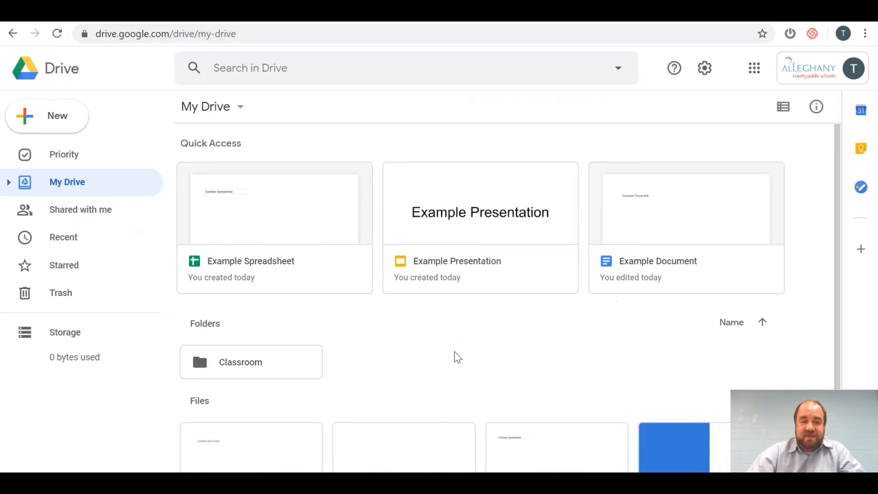
{"action": "mouse_move", "coordinate": [704, 68]}
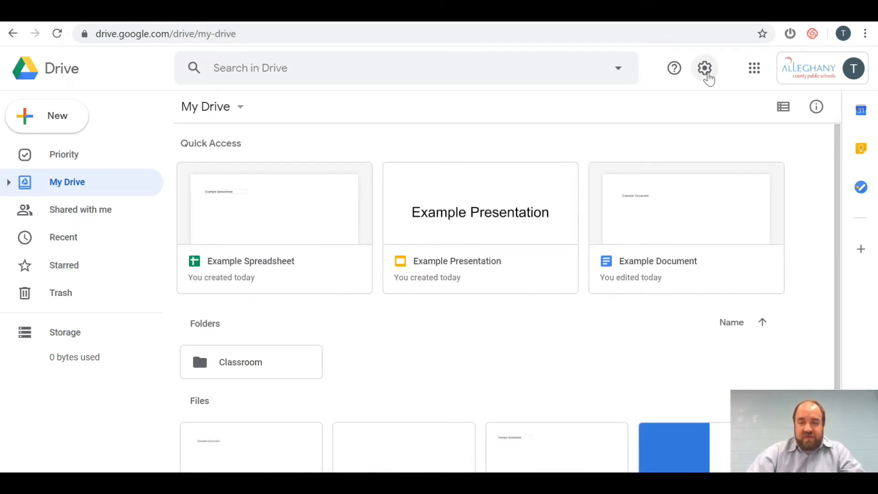
{"action": "mouse_move", "coordinate": [704, 68]}
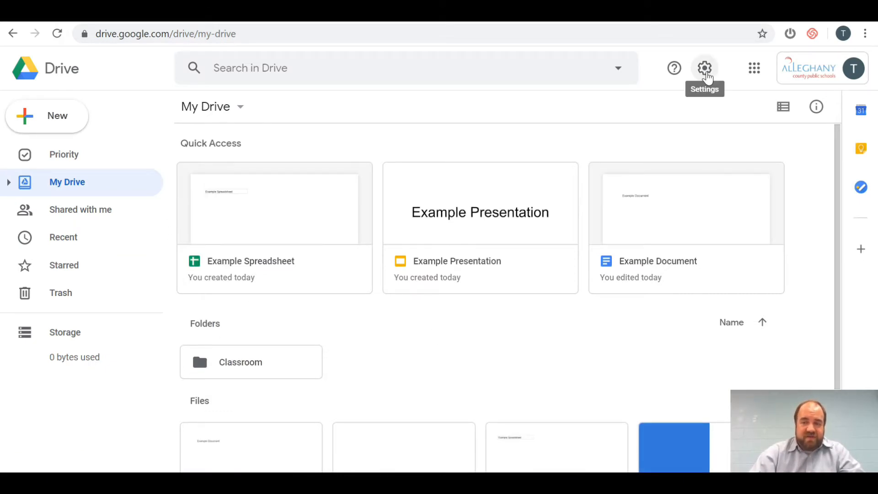
{"action": "left_click", "coordinate": [704, 67]}
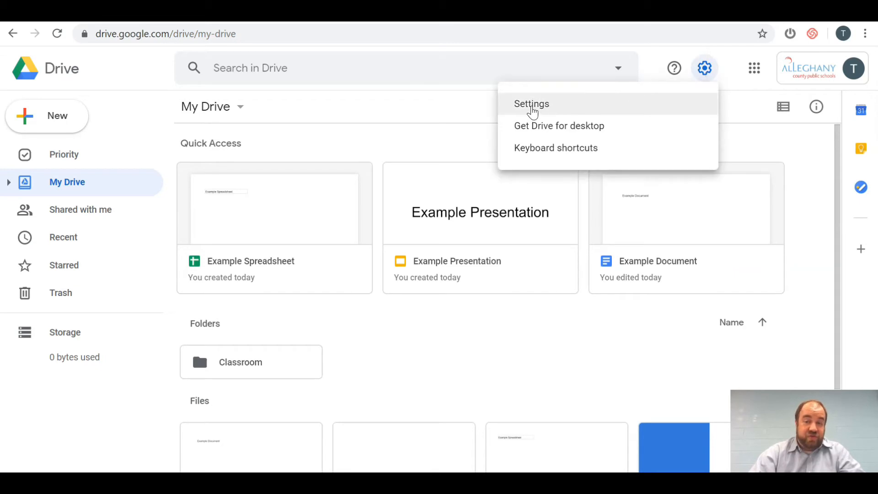
Step: Tick the Offline checkbox under General in Drive Settings and click Done
{"action": "left_click", "coordinate": [531, 104]}
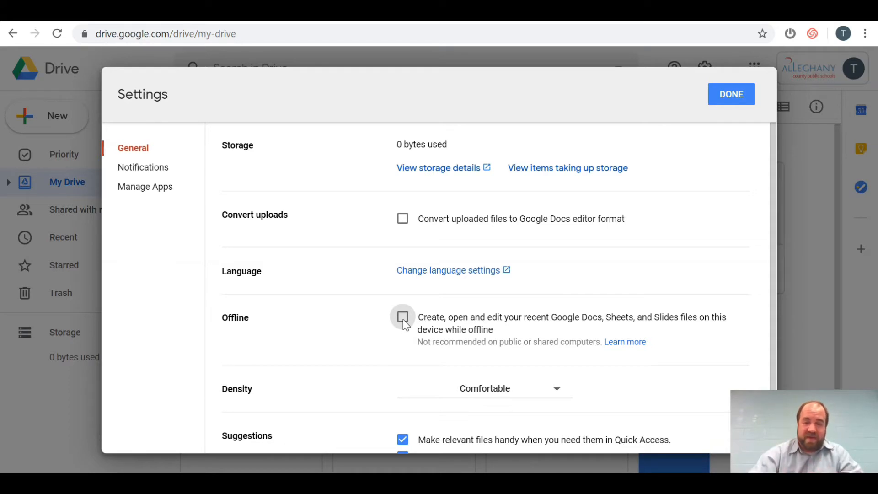
{"action": "left_click", "coordinate": [403, 317]}
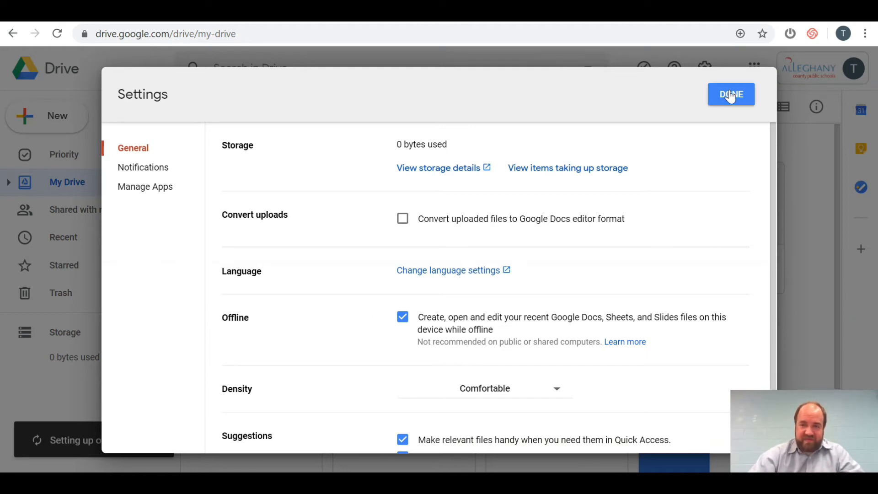
{"action": "left_click", "coordinate": [731, 94]}
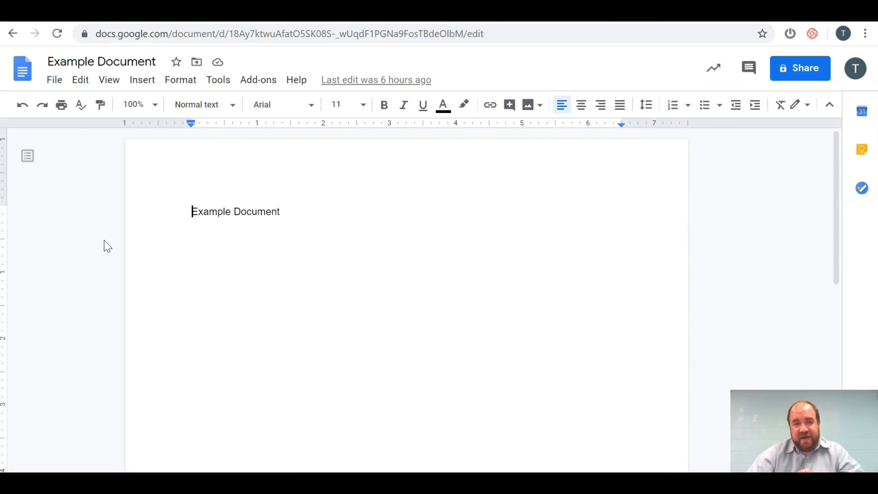
Step: Choose File > Make available offline for Example Document, then reopen File to confirm
{"action": "left_click", "coordinate": [54, 79]}
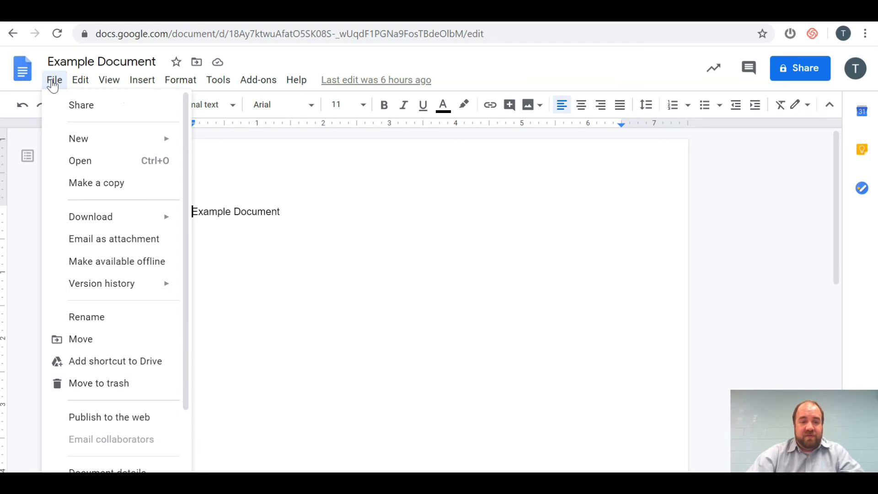
{"action": "mouse_move", "coordinate": [117, 261]}
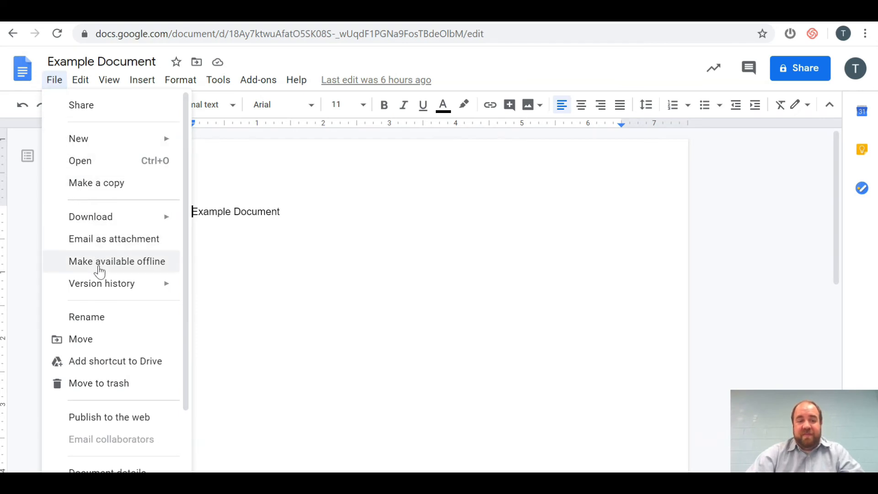
{"action": "left_click", "coordinate": [117, 262]}
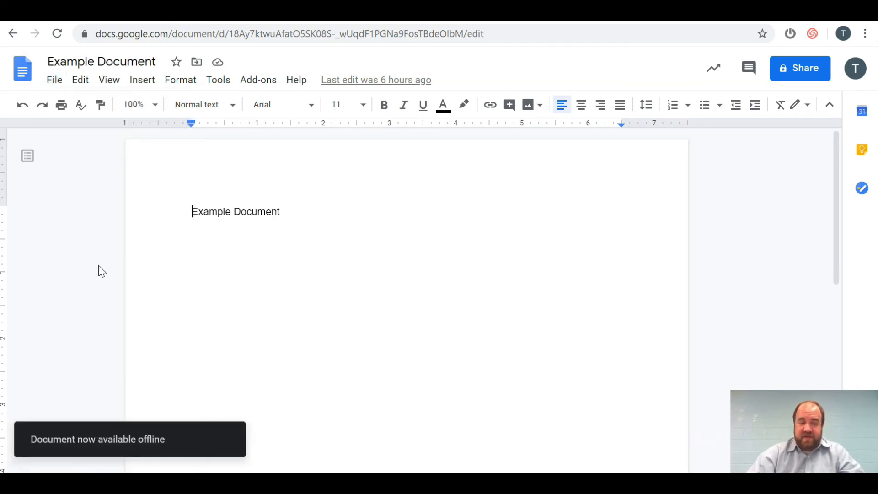
{"action": "mouse_move", "coordinate": [170, 454]}
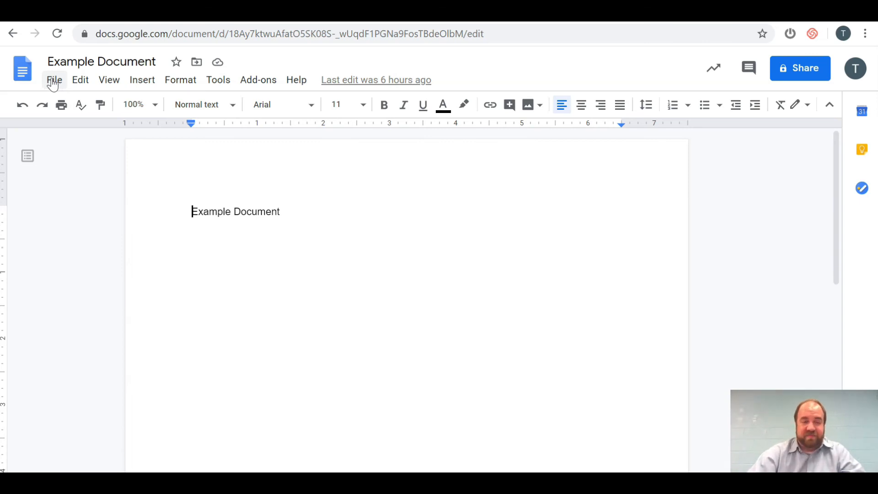
{"action": "left_click", "coordinate": [54, 79]}
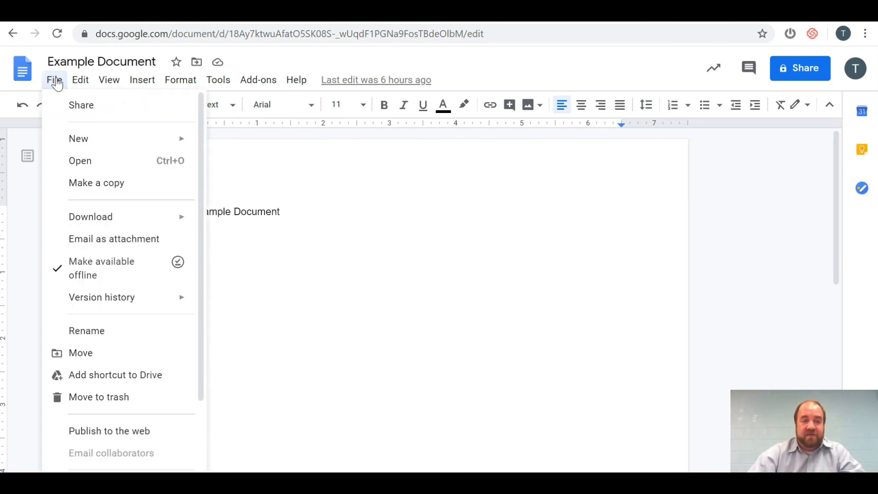
{"action": "mouse_move", "coordinate": [189, 261]}
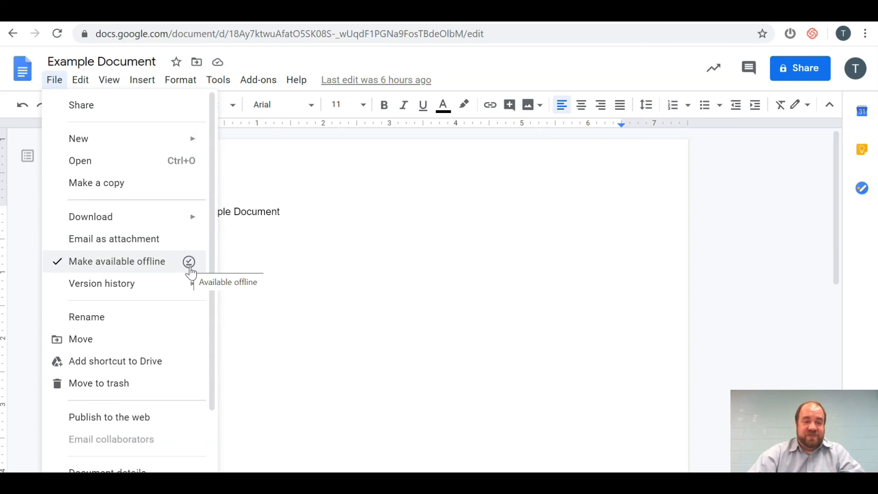
{"action": "mouse_move", "coordinate": [188, 267]}
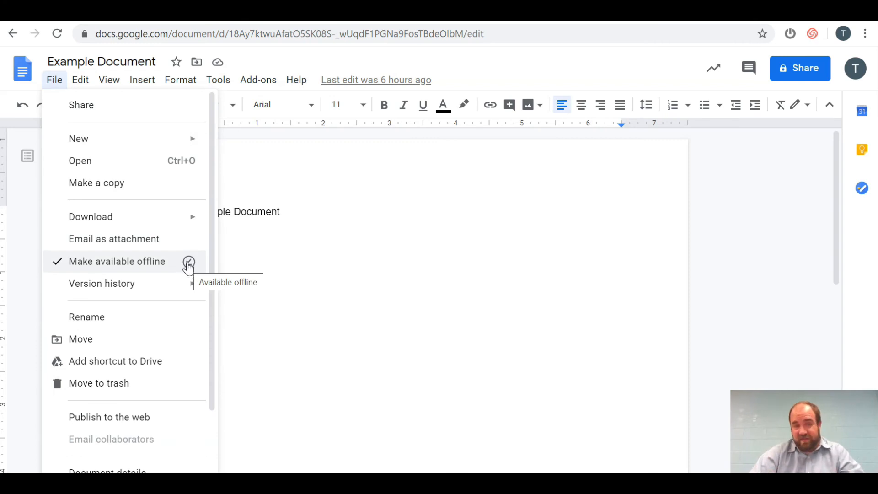